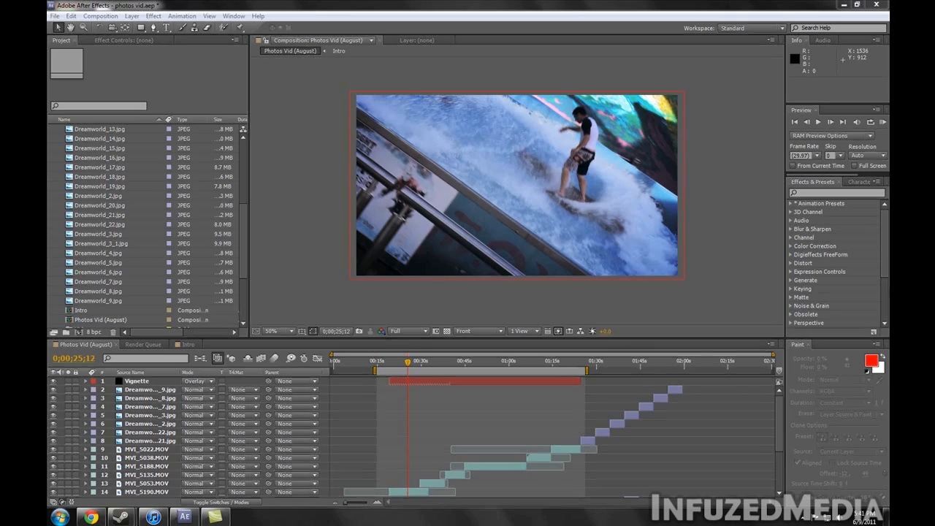
pyautogui.moveTo(420, 319)
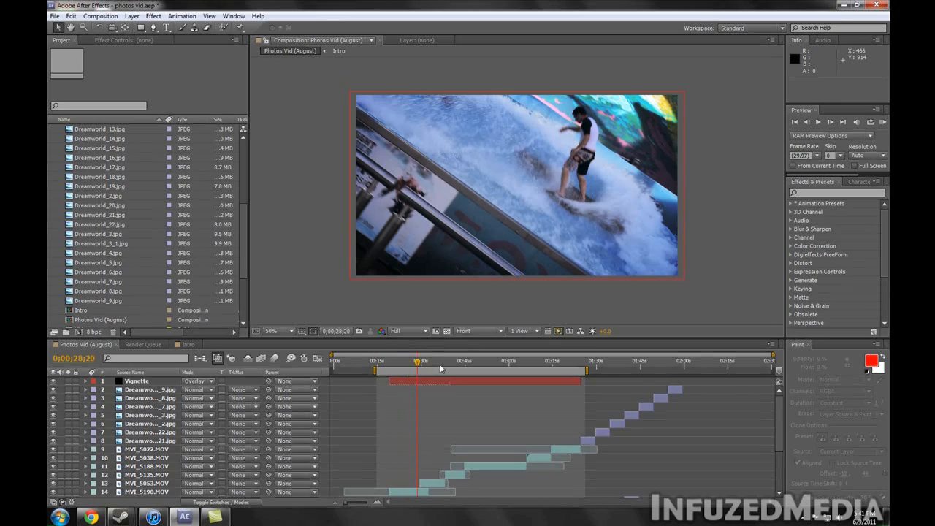
# Add the Photos Vid (August) composition to the Render Queue.
pyautogui.click(445, 361)
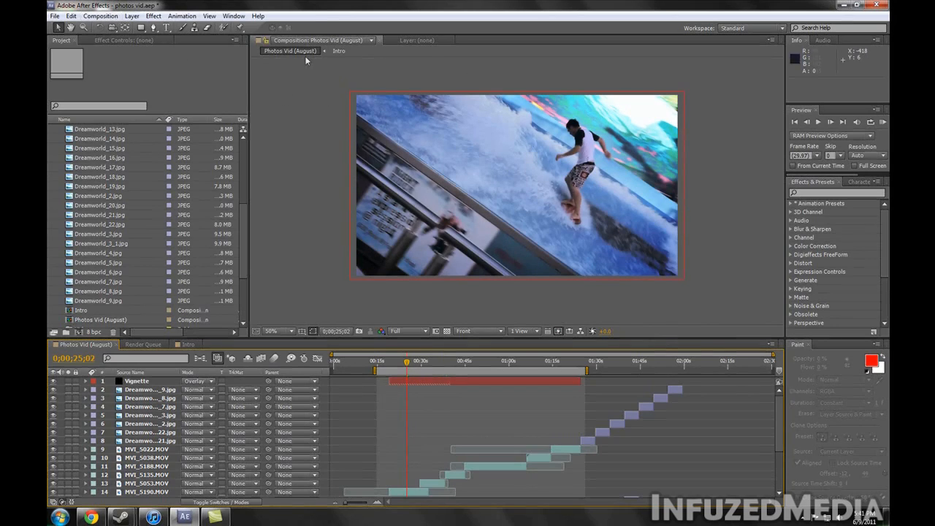
pyautogui.moveTo(568, 128)
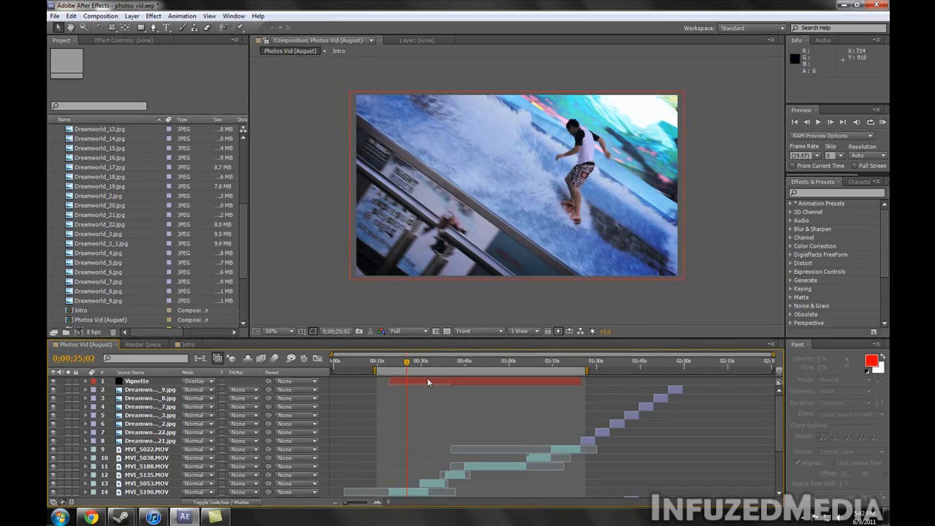
pyautogui.moveTo(531, 193)
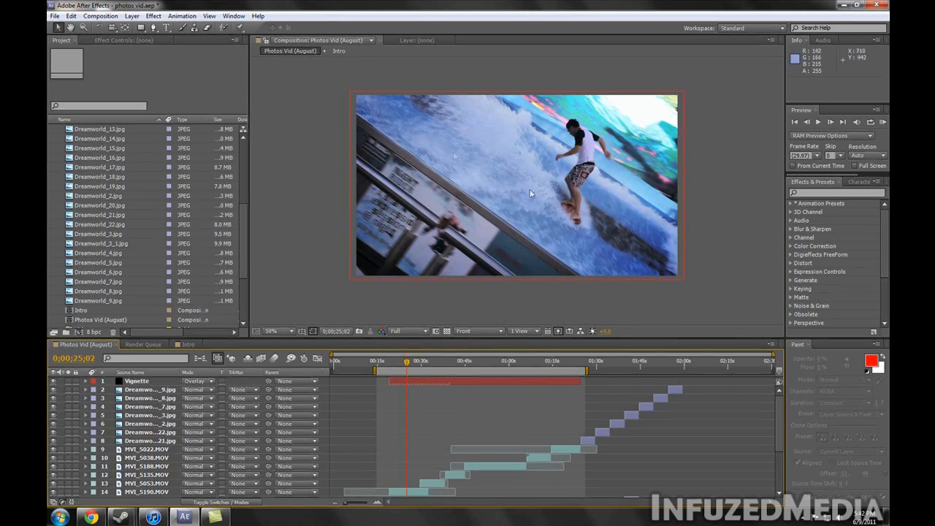
pyautogui.click(132, 16)
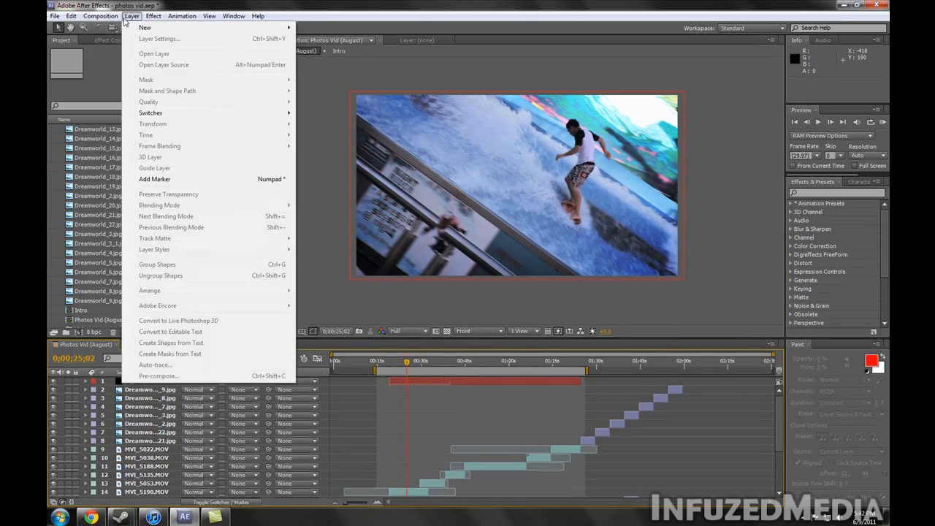
pyautogui.click(100, 15)
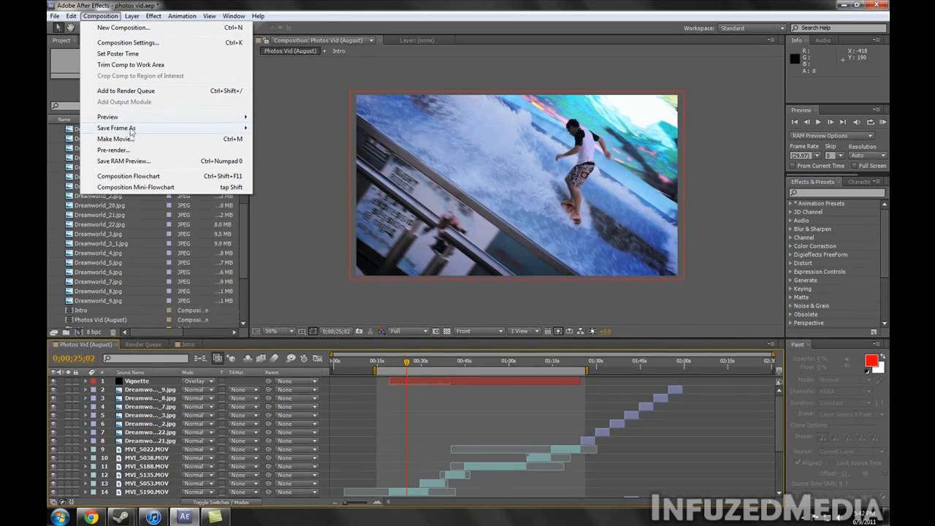
pyautogui.click(126, 90)
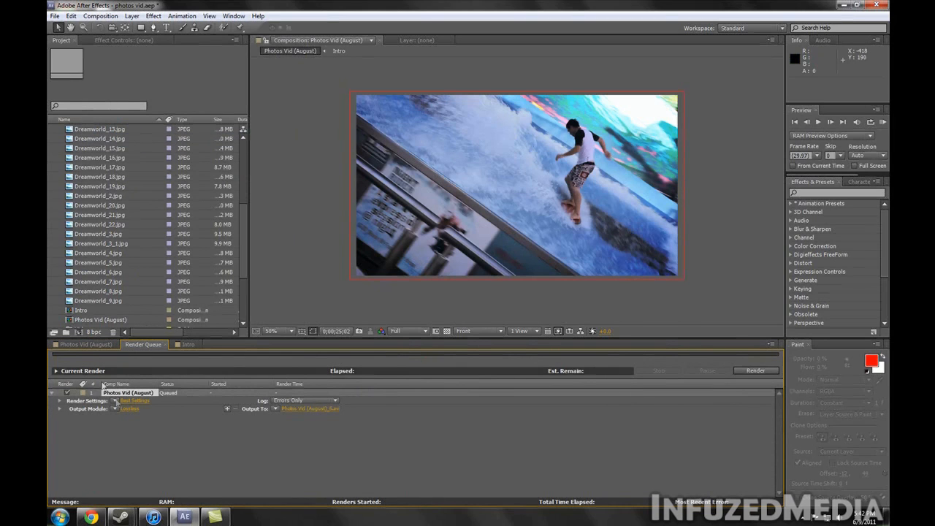
# Accept the render settings and set the output module to AVI with audio output.
pyautogui.click(135, 400)
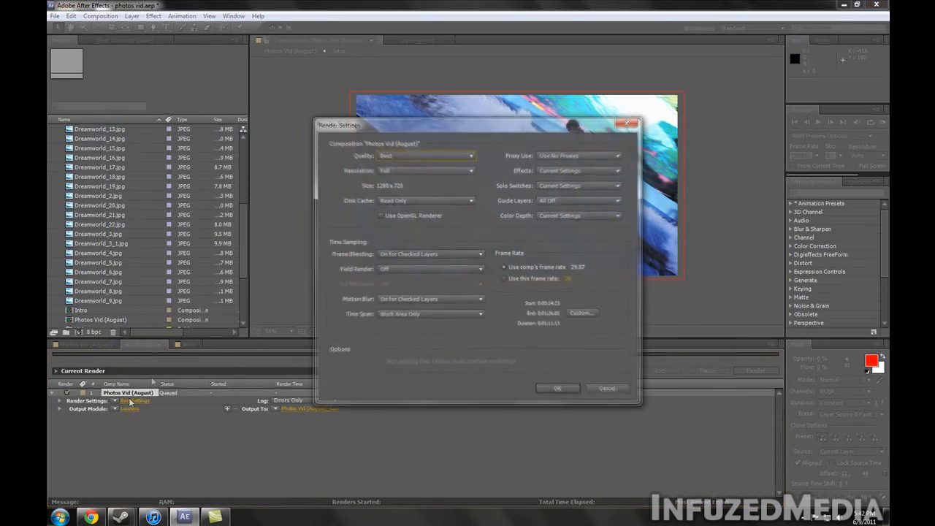
pyautogui.click(557, 387)
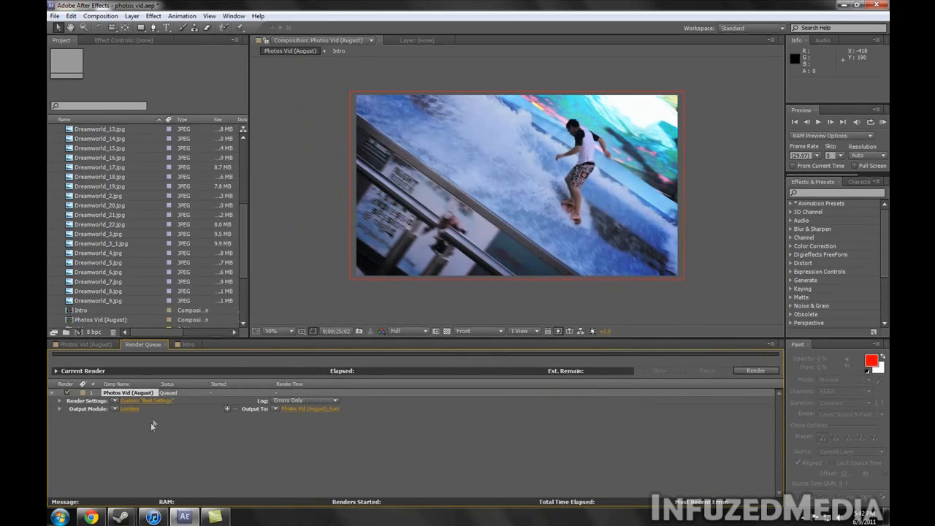
pyautogui.click(129, 409)
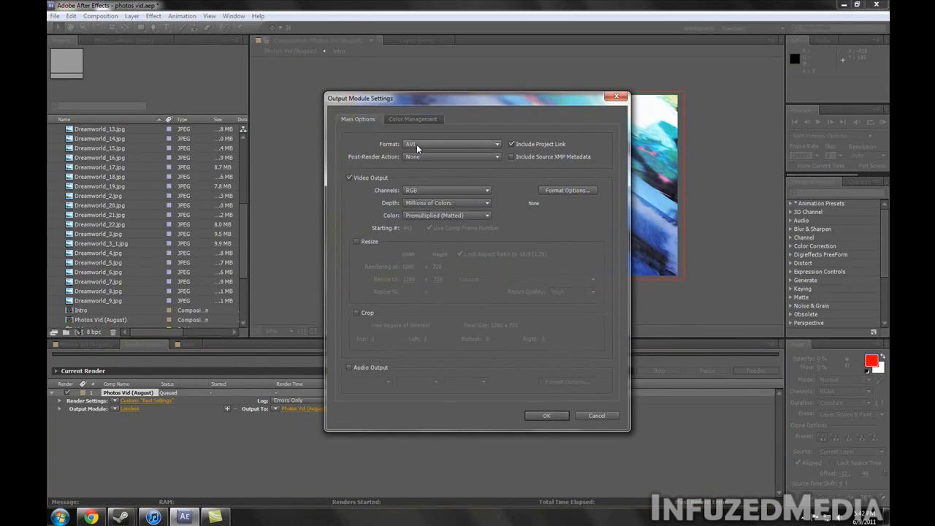
pyautogui.click(349, 367)
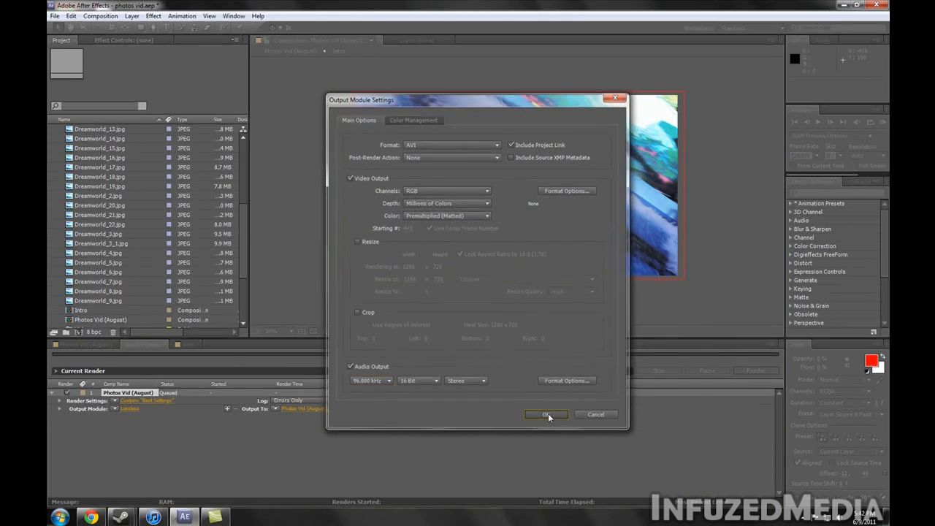
pyautogui.click(545, 414)
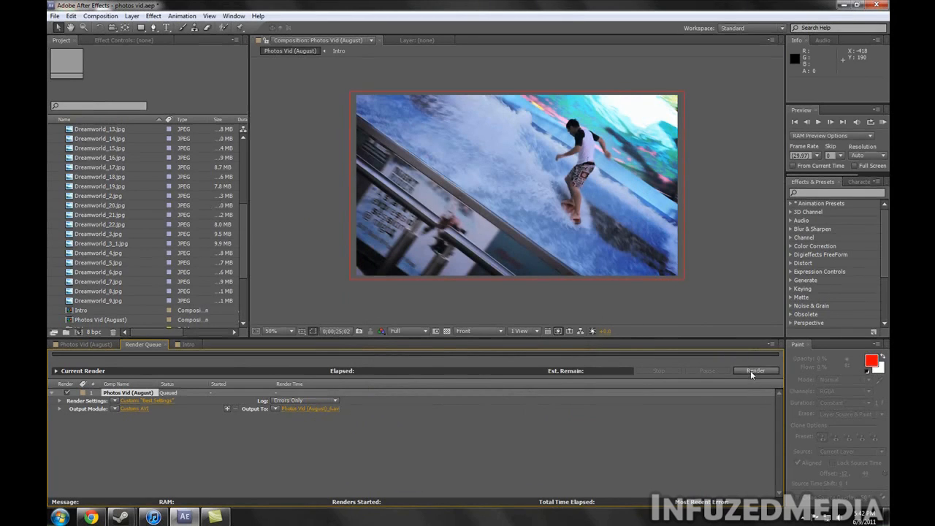
# Remove the queued Photos Vid (August) item so the Render Queue is empty.
pyautogui.click(754, 371)
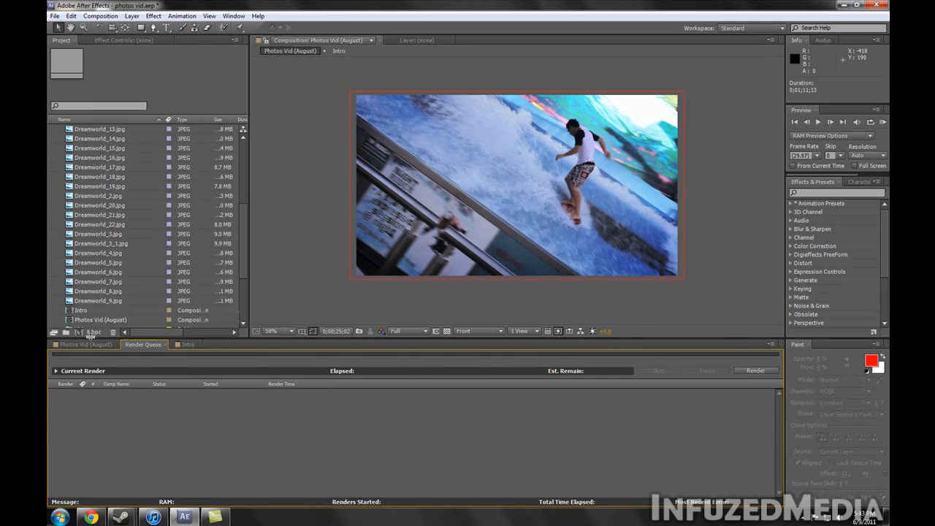
# Enable Render Multiple Frames Simultaneously with 2 GB RAM per background CPU.
pyautogui.click(82, 344)
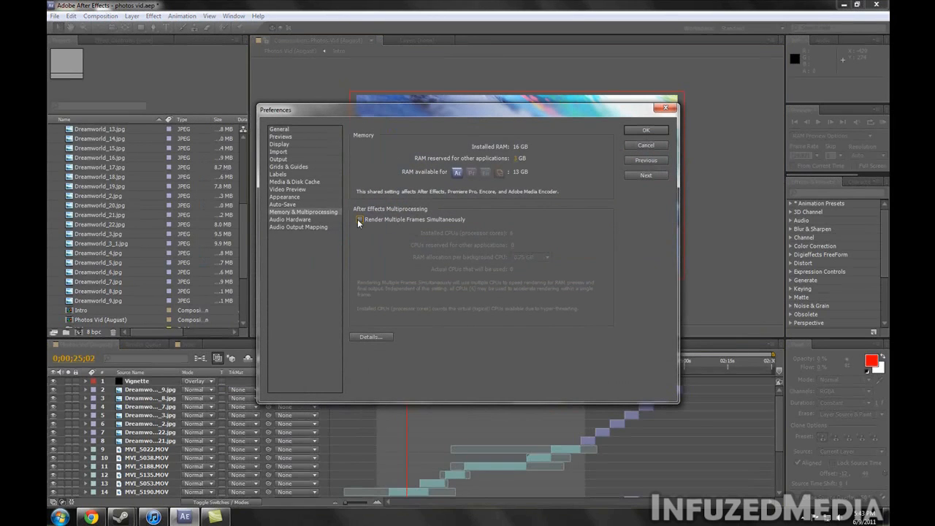
pyautogui.click(359, 219)
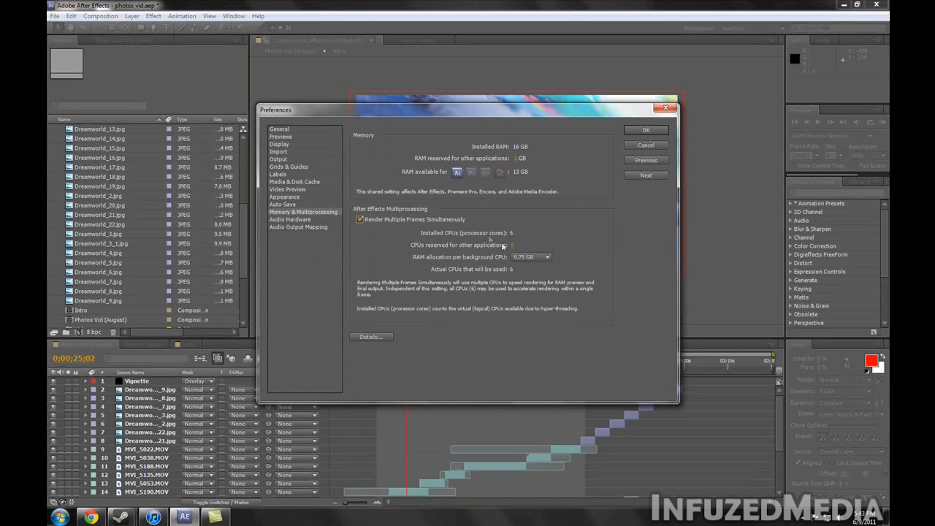
pyautogui.moveTo(426, 245)
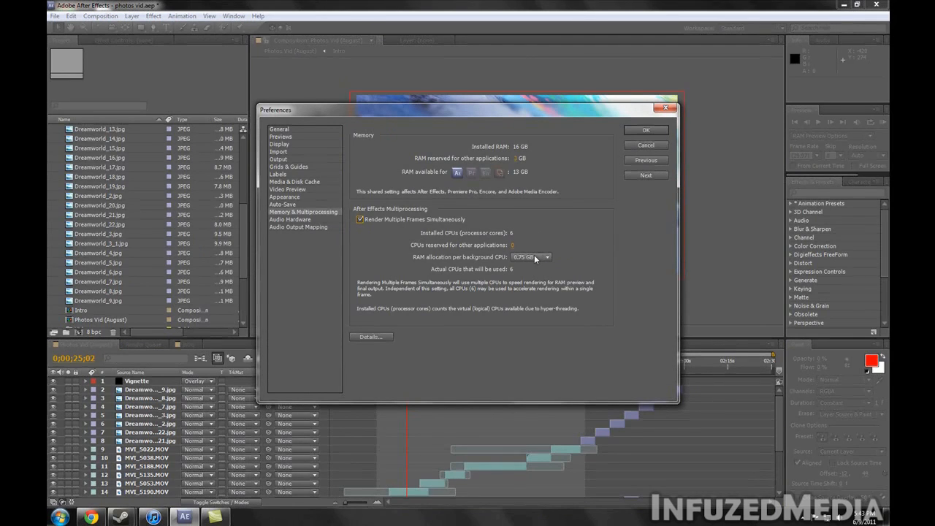
pyautogui.click(531, 256)
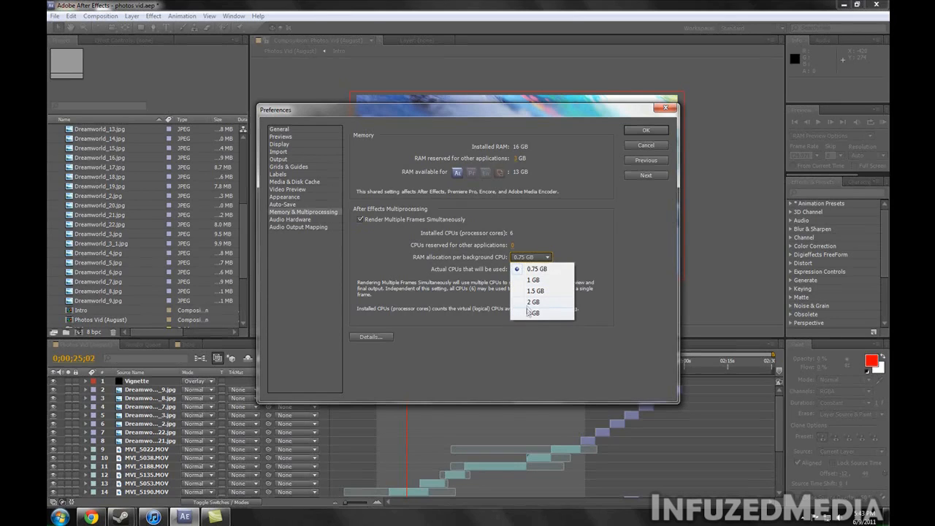
pyautogui.click(533, 302)
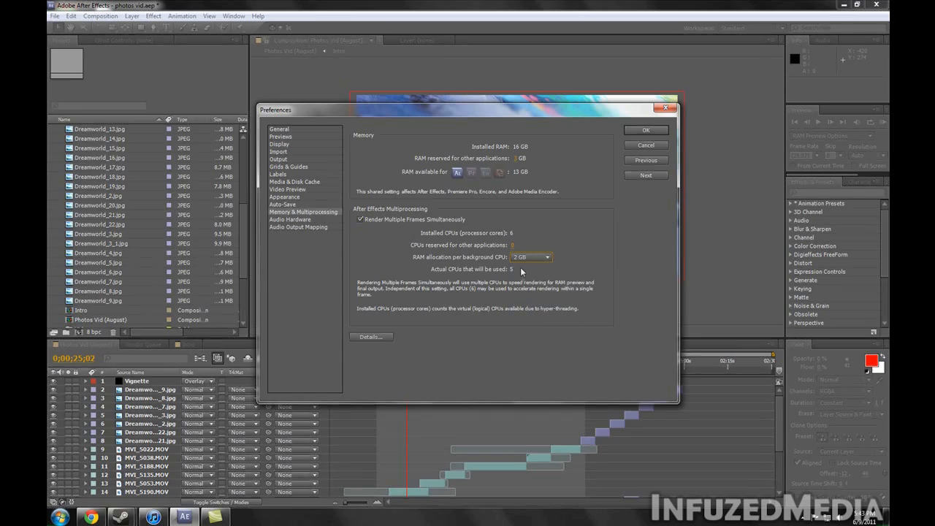
pyautogui.moveTo(533, 265)
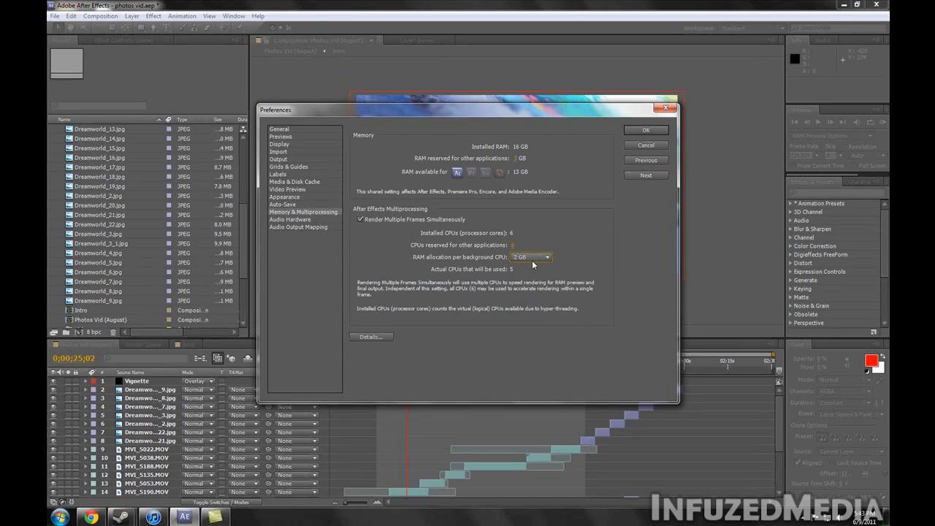
pyautogui.moveTo(523, 261)
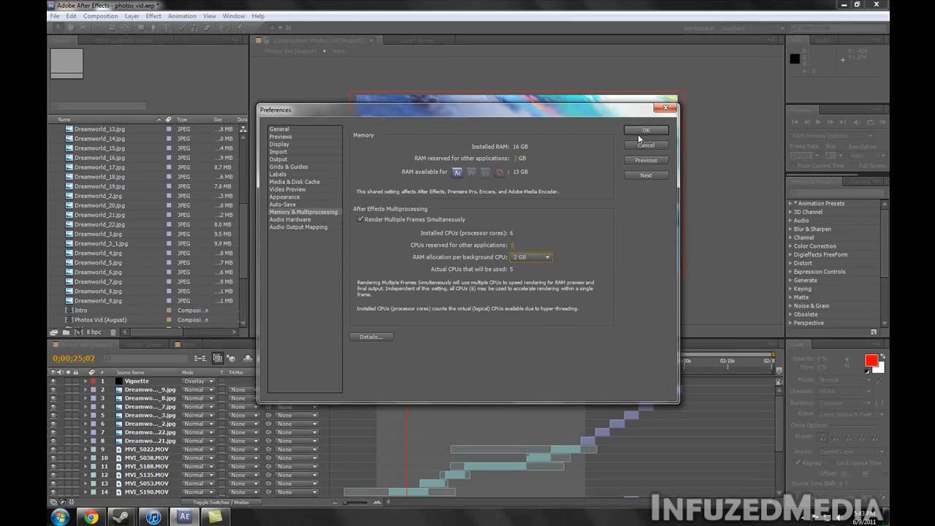
pyautogui.click(646, 130)
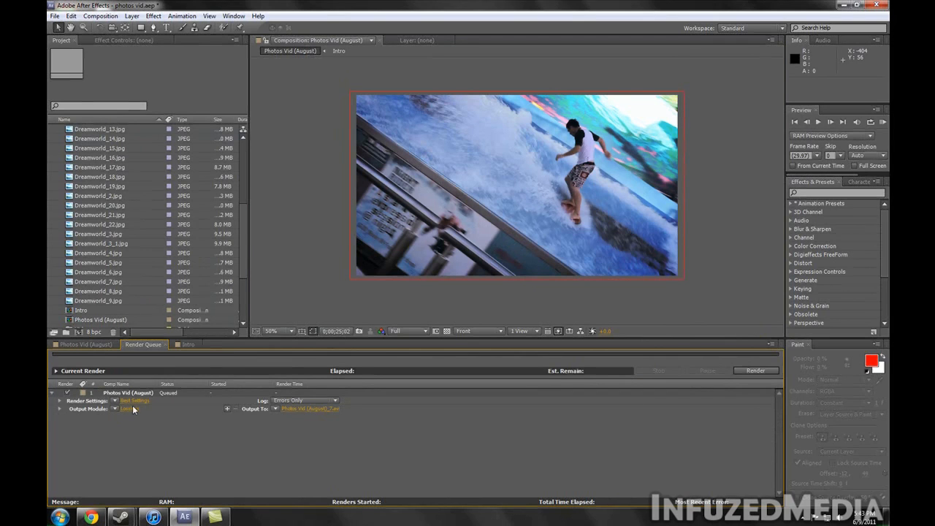
# Confirm the queued render's output module as AVI with audio.
pyautogui.click(130, 408)
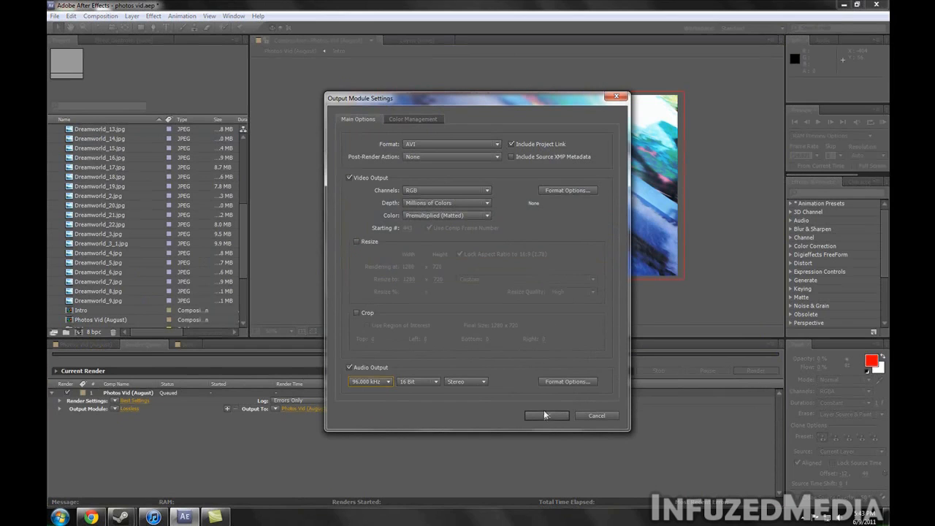
pyautogui.click(547, 415)
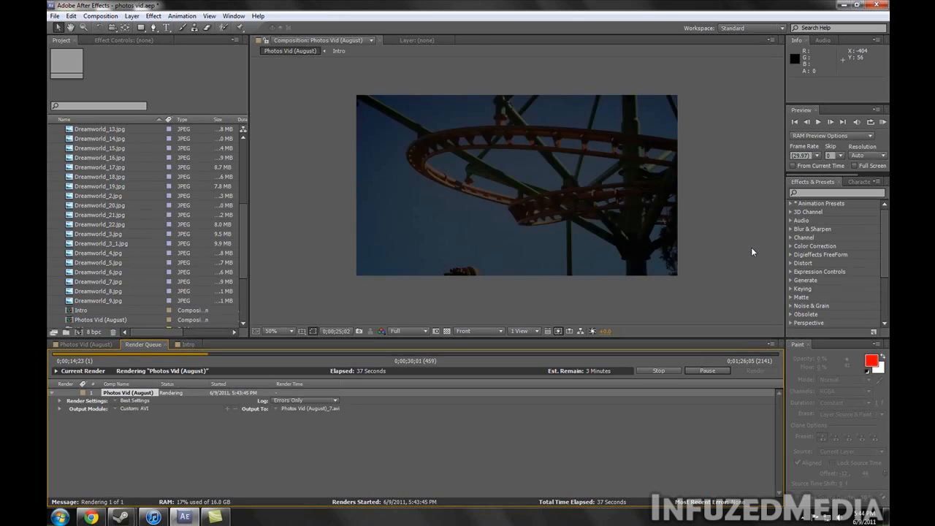
# Stop the render after 39 seconds and return to the Photos Vid (August) timeline.
pyautogui.click(656, 370)
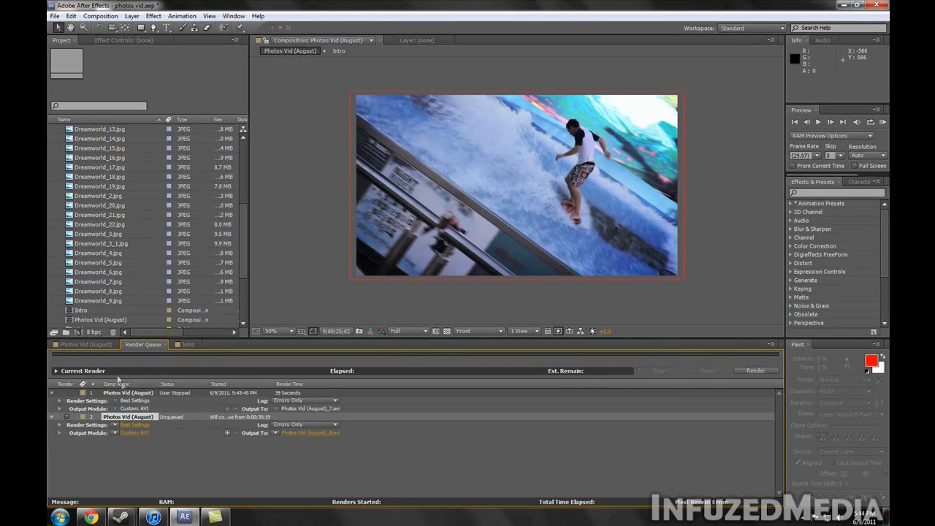
pyautogui.click(83, 344)
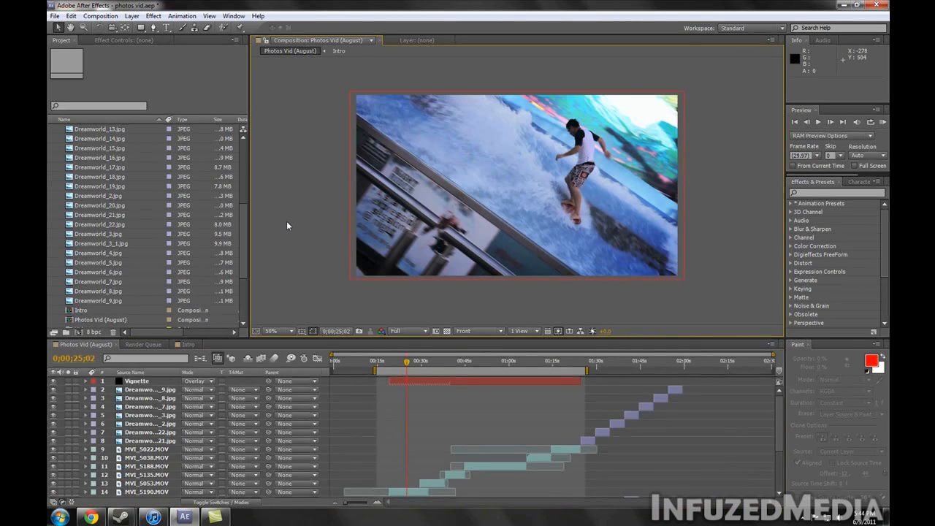
pyautogui.moveTo(249, 79)
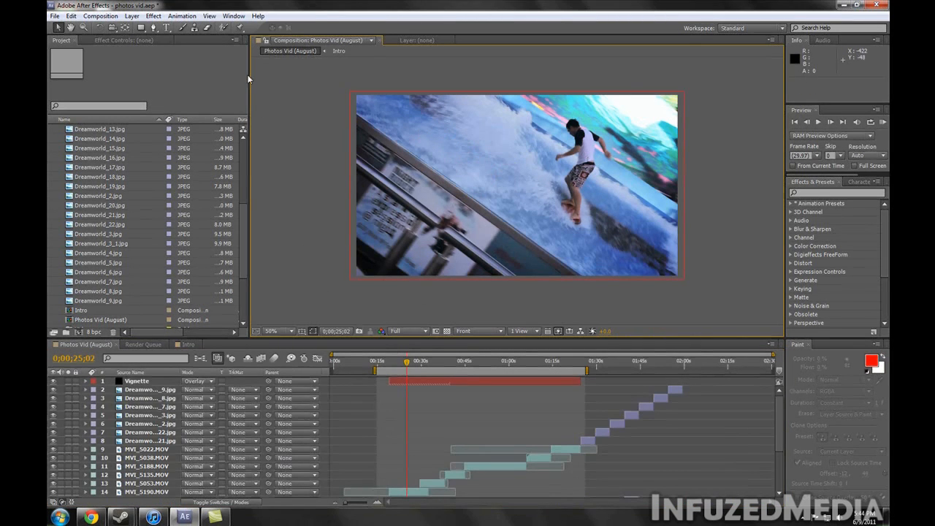